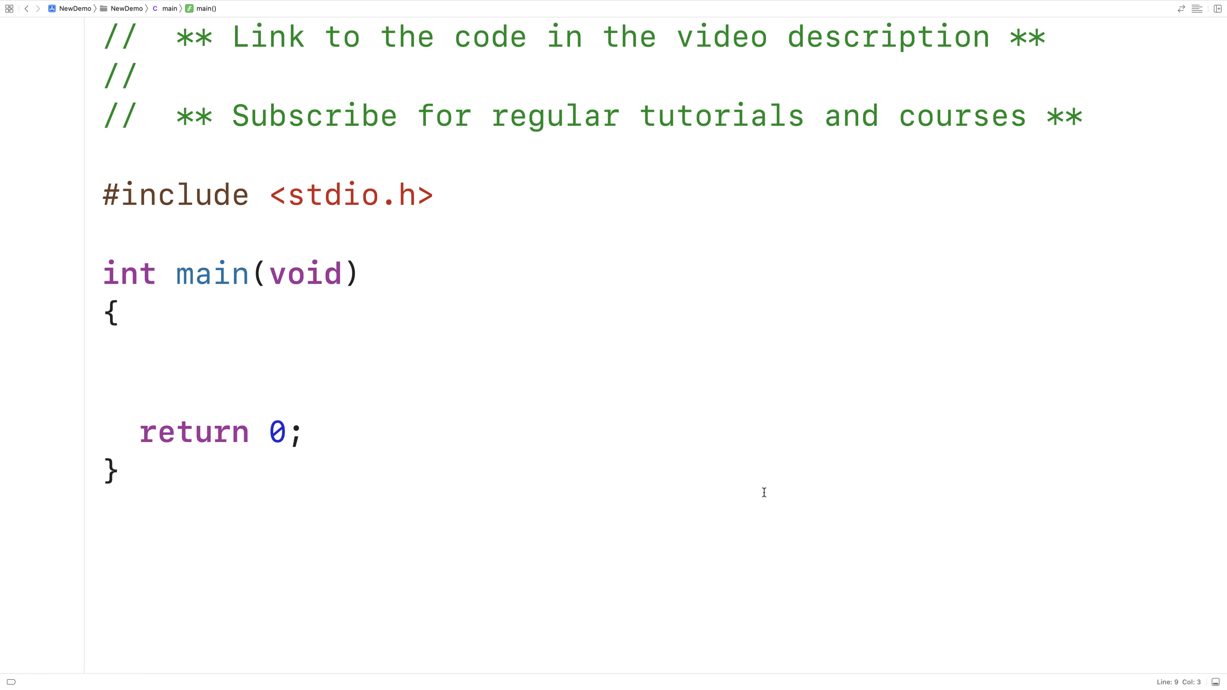
Step: Declare int number = 9 inside main and begin an if statement below it
left_click(139, 356)
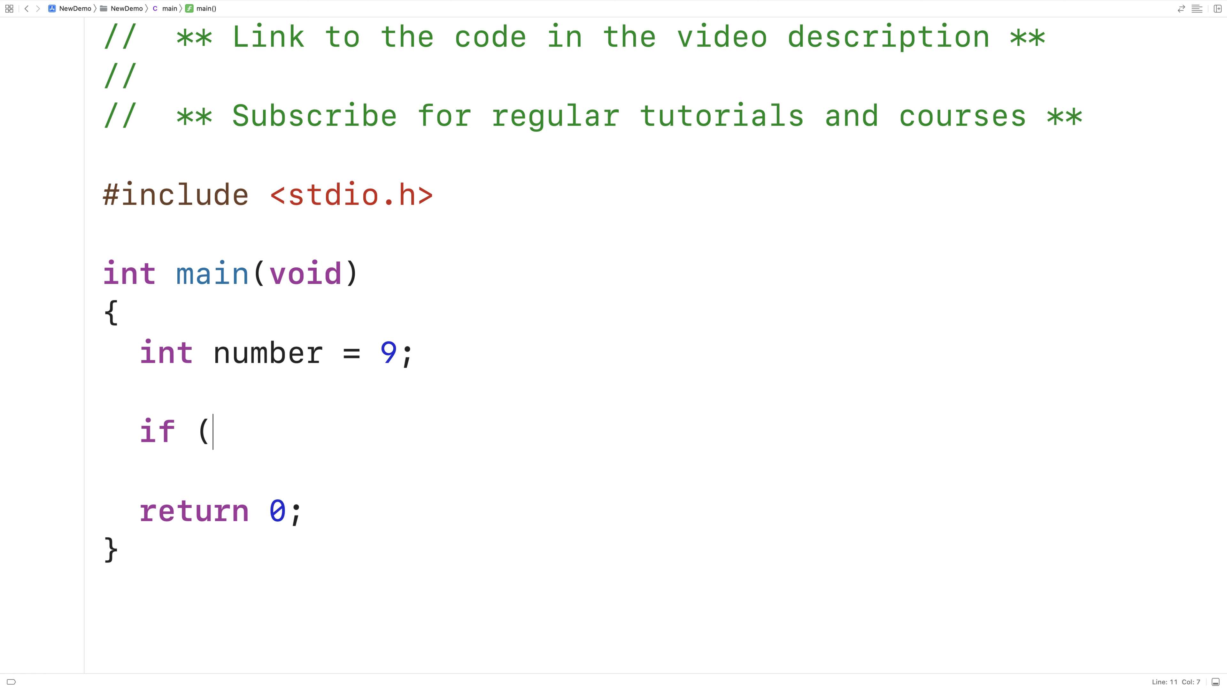
Step: Write the condition number % 2 == 0 and highlight the modulus expression to explain it
type("number %)")
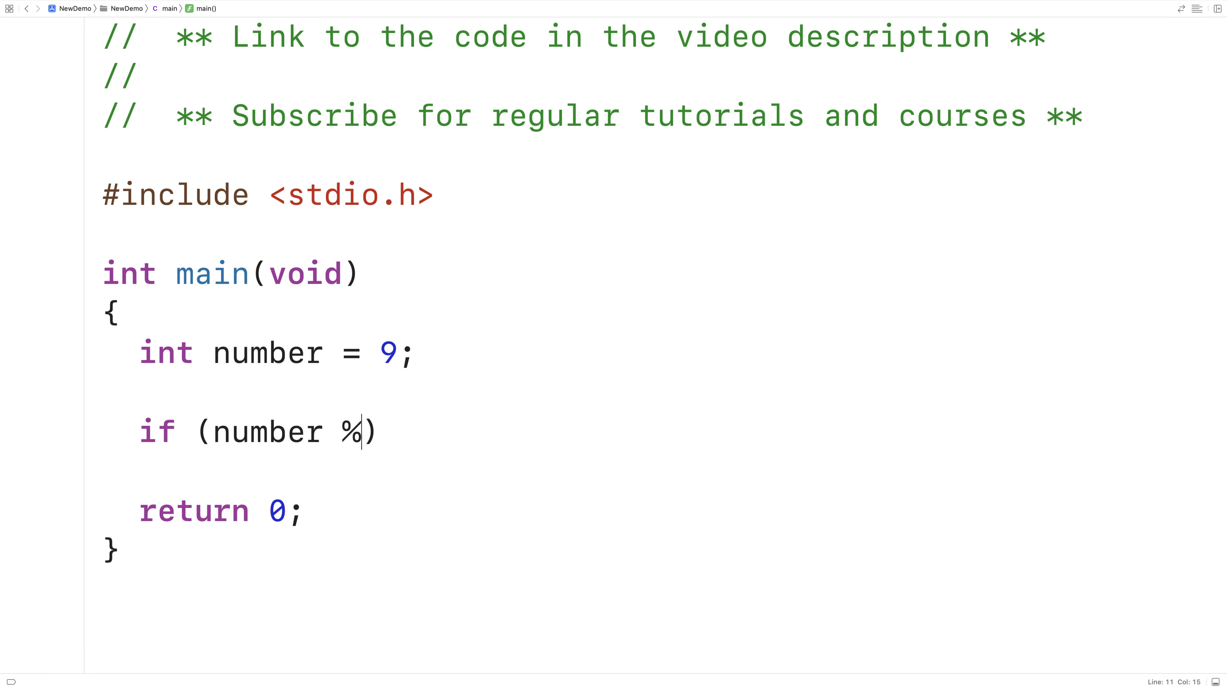
type("2 == 0")
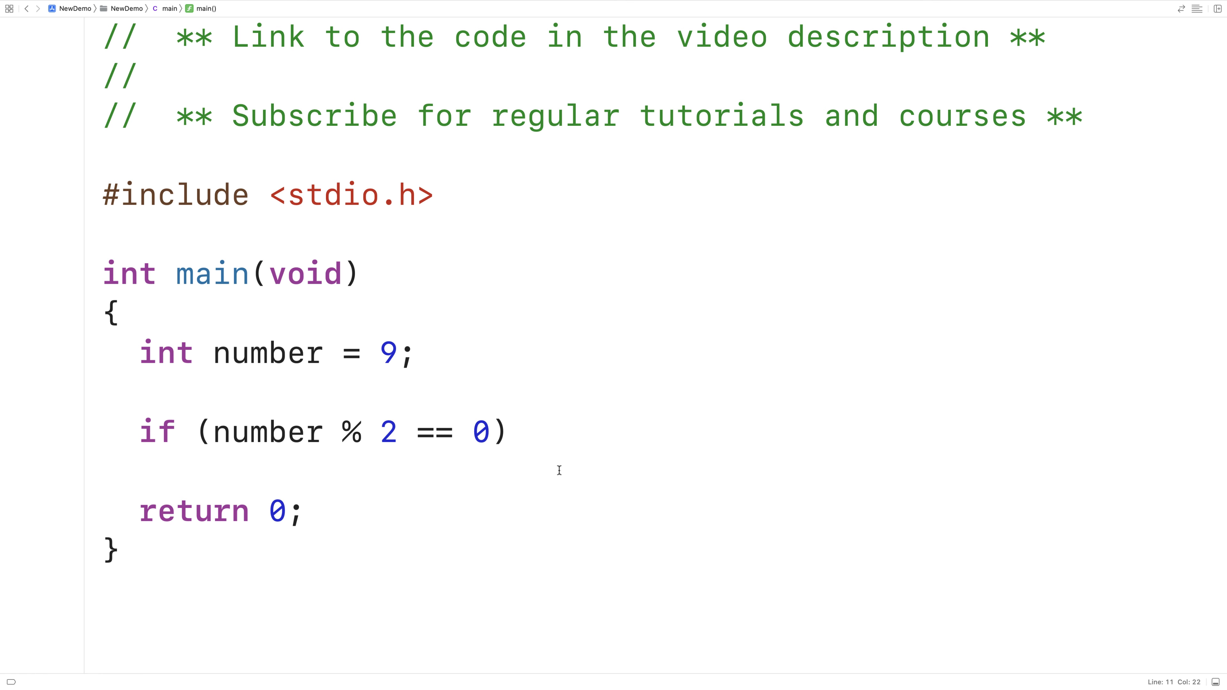
double_click(351, 431)
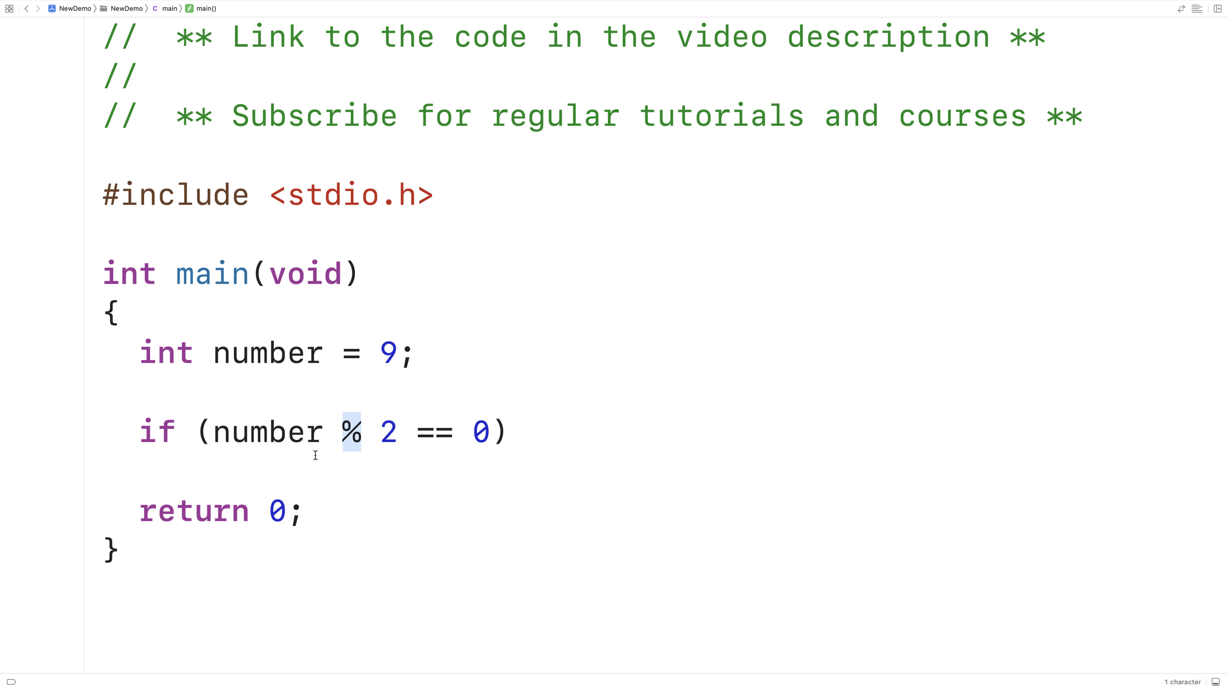
left_click(398, 431)
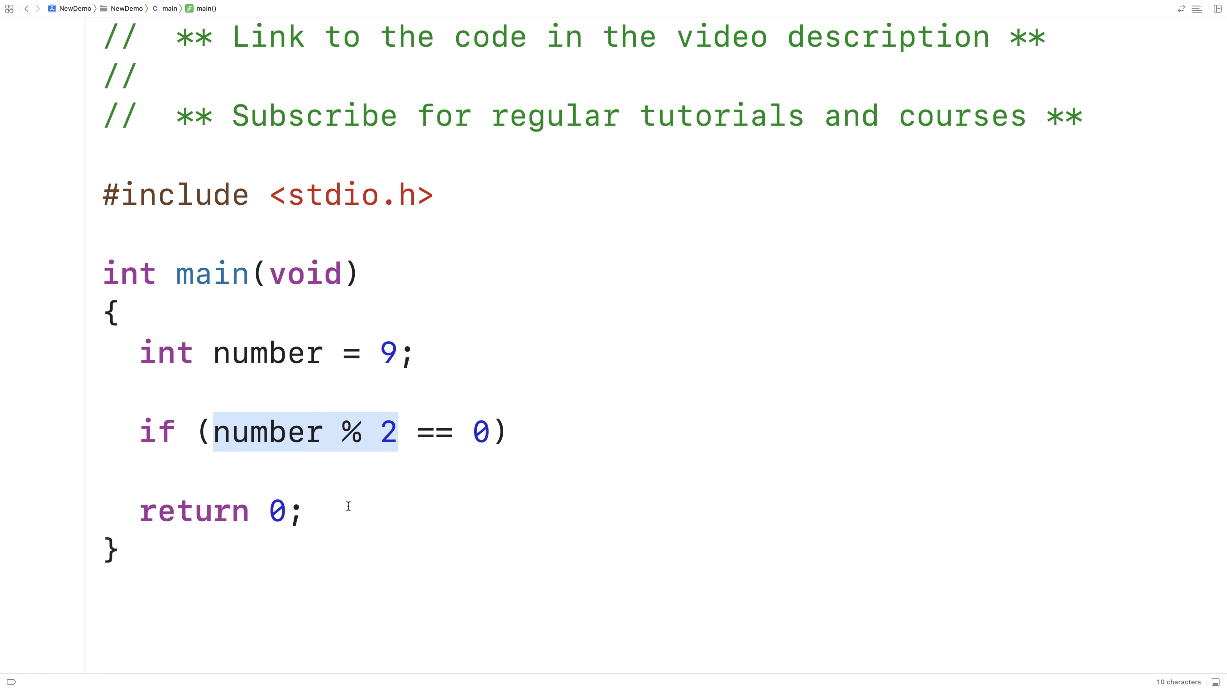
mouse_move(482, 444)
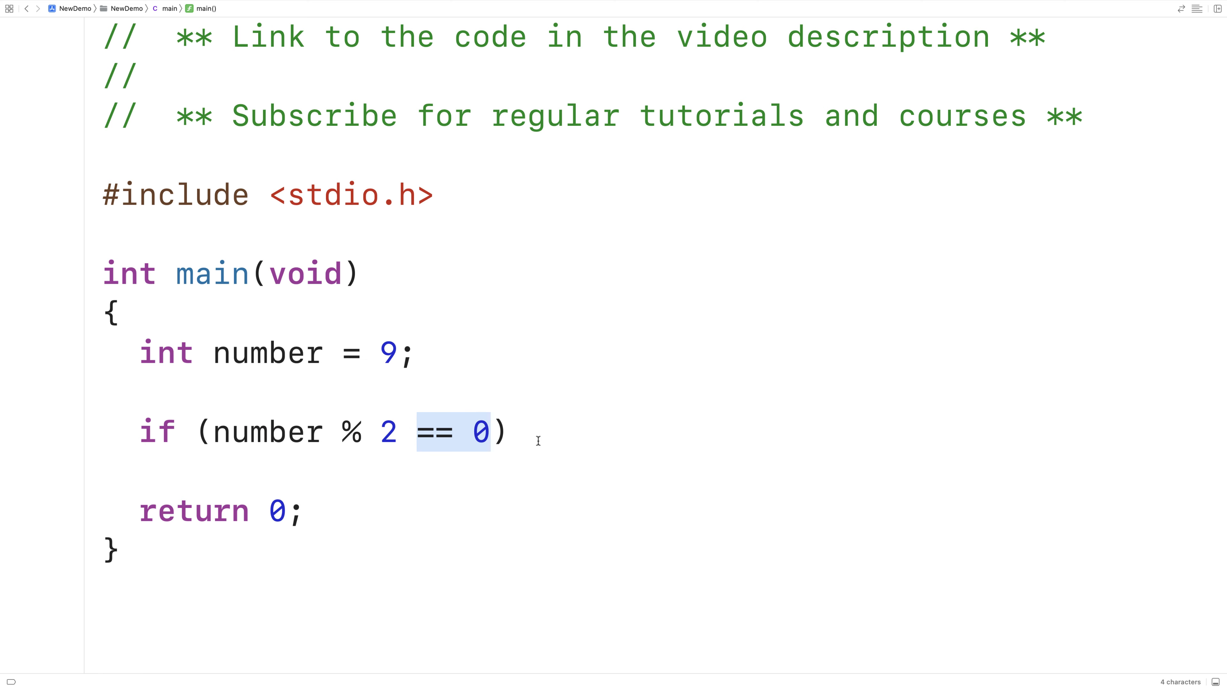
Step: Print "number is even", add else if (number % 2 == 1) printing odd, and run to see "number is odd"
type("prinf")
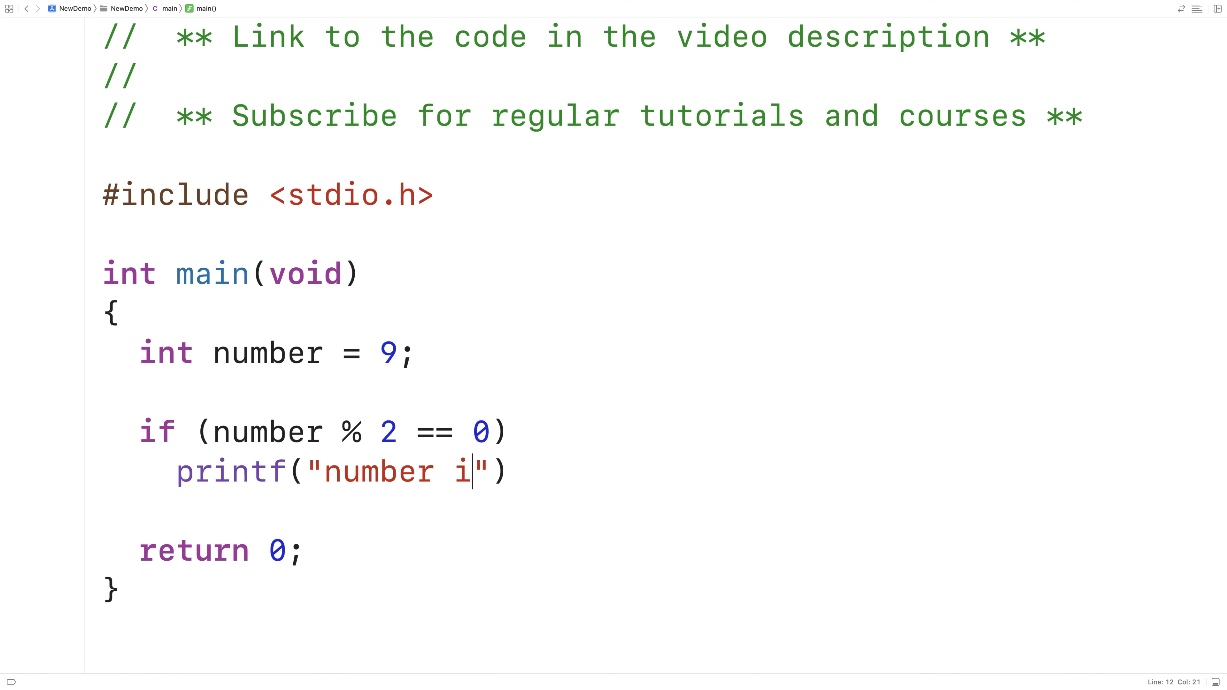
type("s even\\n\");")
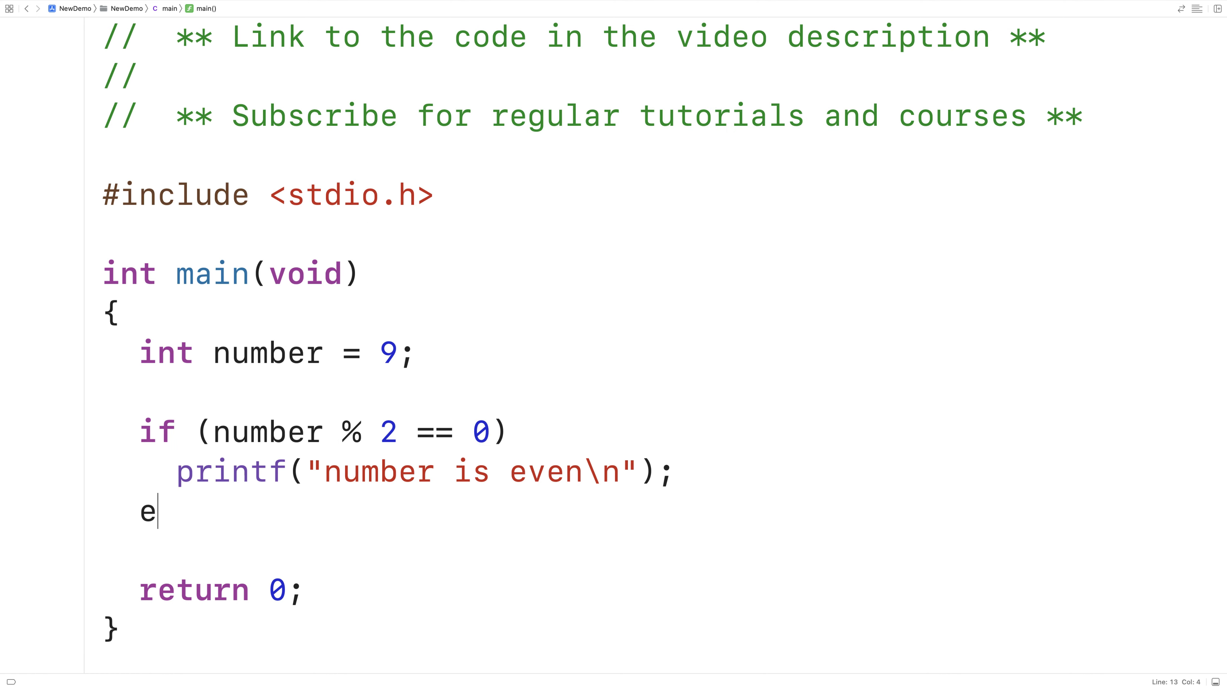
type("lse if (")
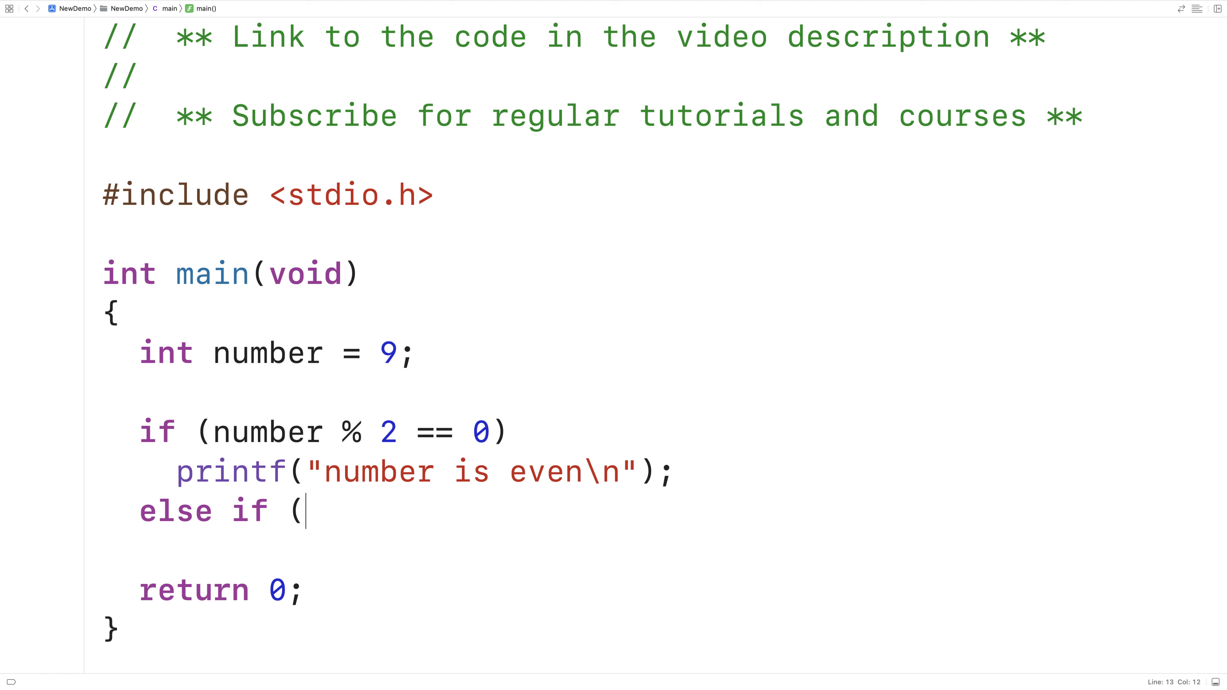
type("number )")
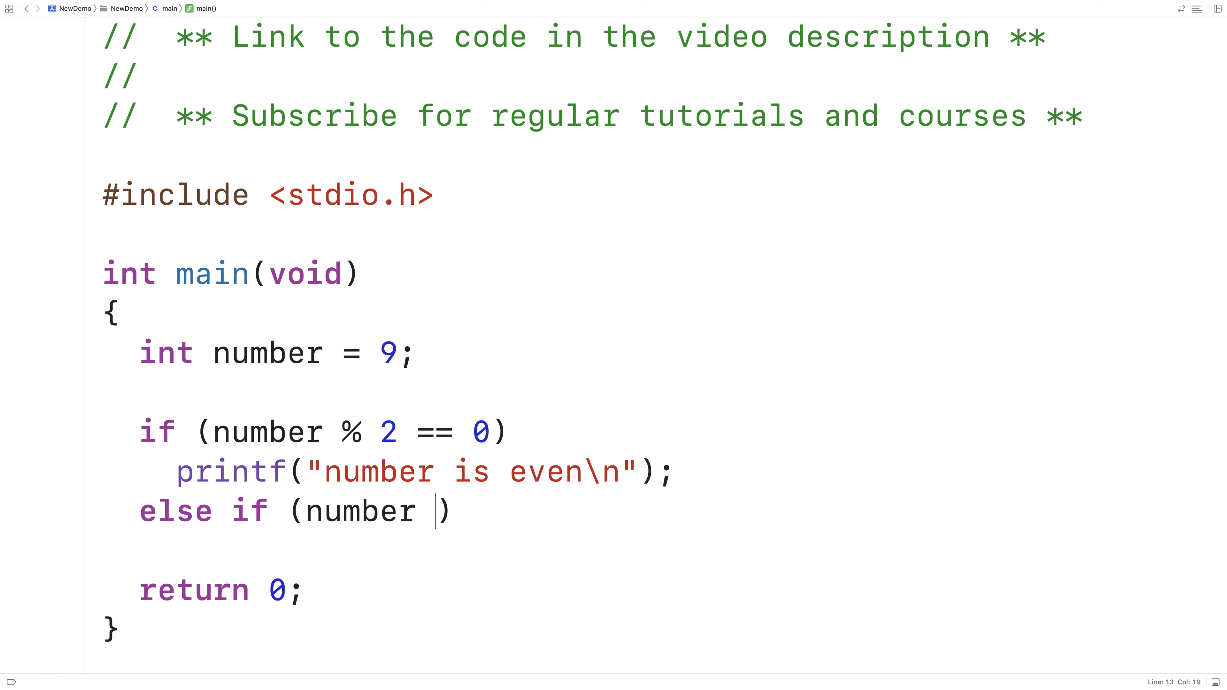
type("% 2 ==")
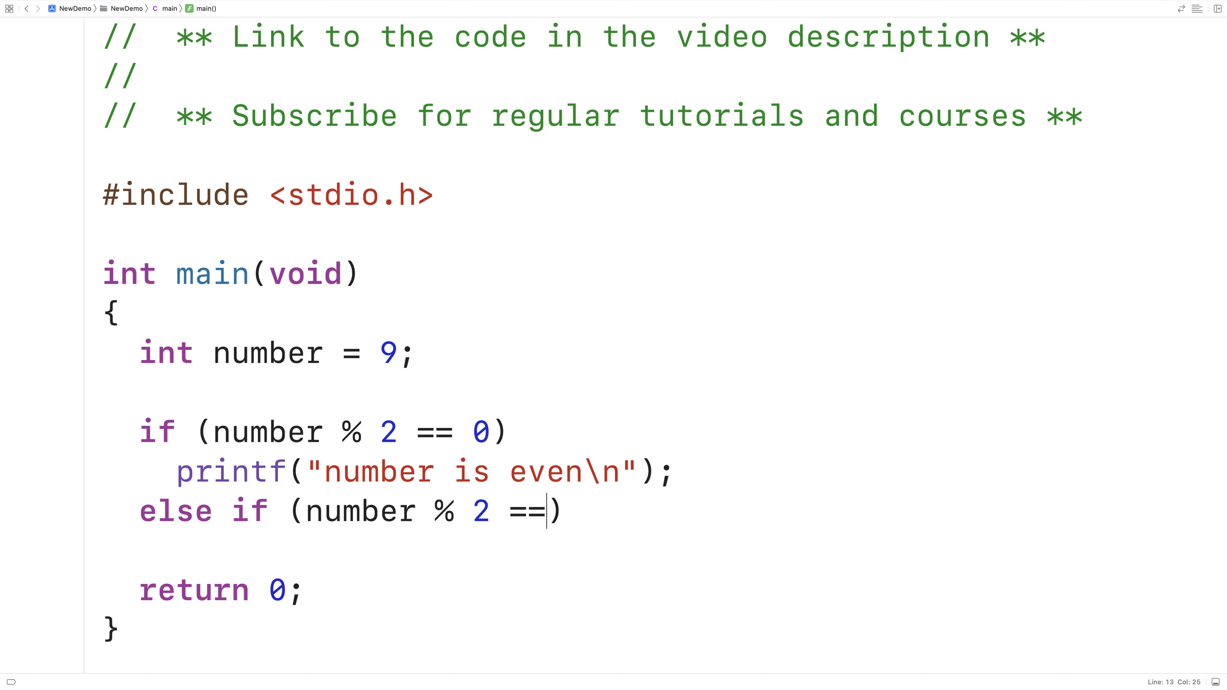
type("1")
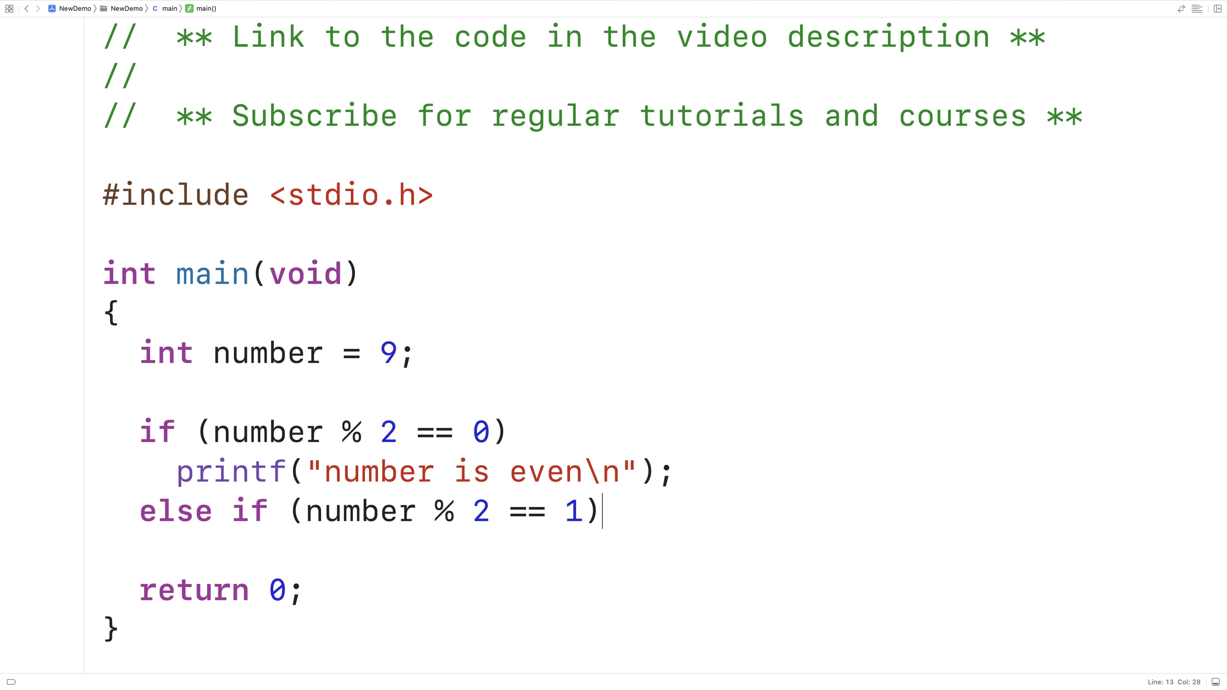
type("pr")
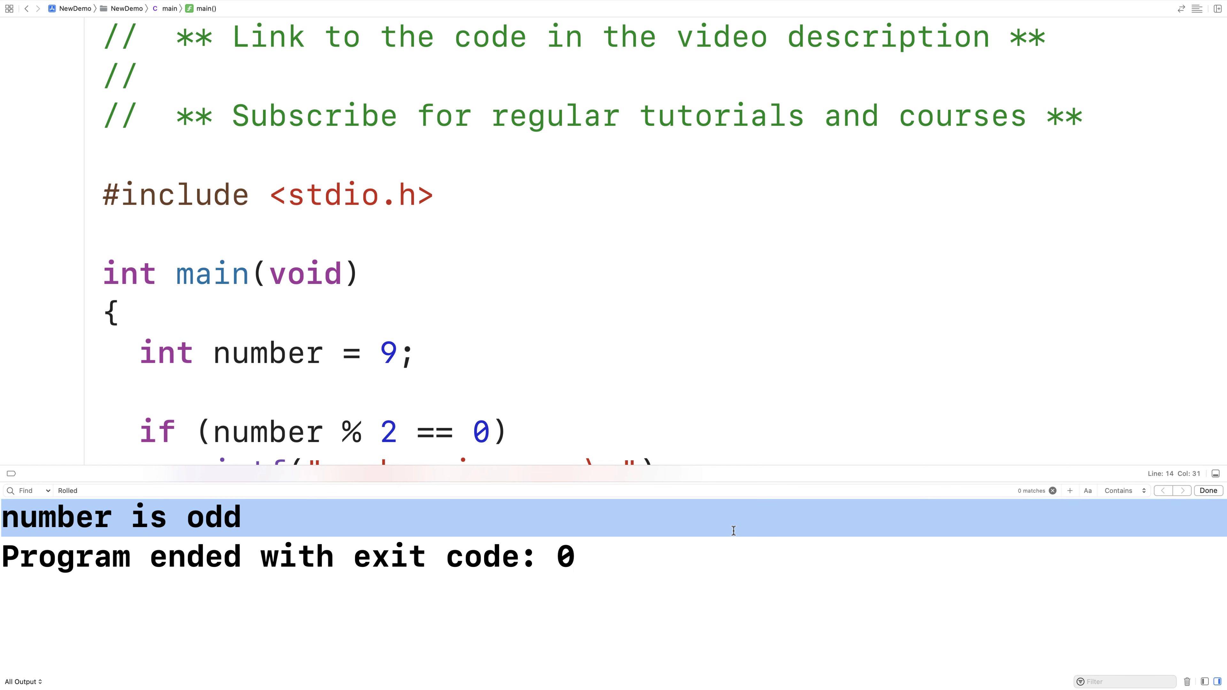
Step: Change number to 12 and rerun, confirming the output "number is even"
left_click(1207, 491)
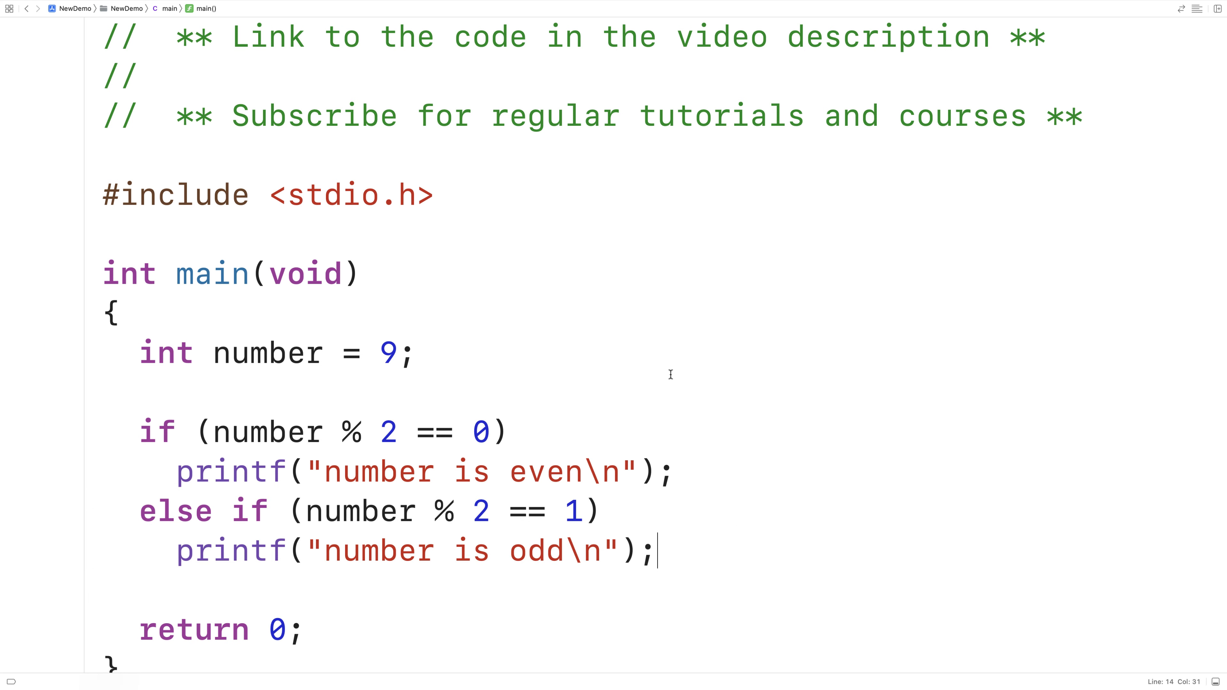
type("12")
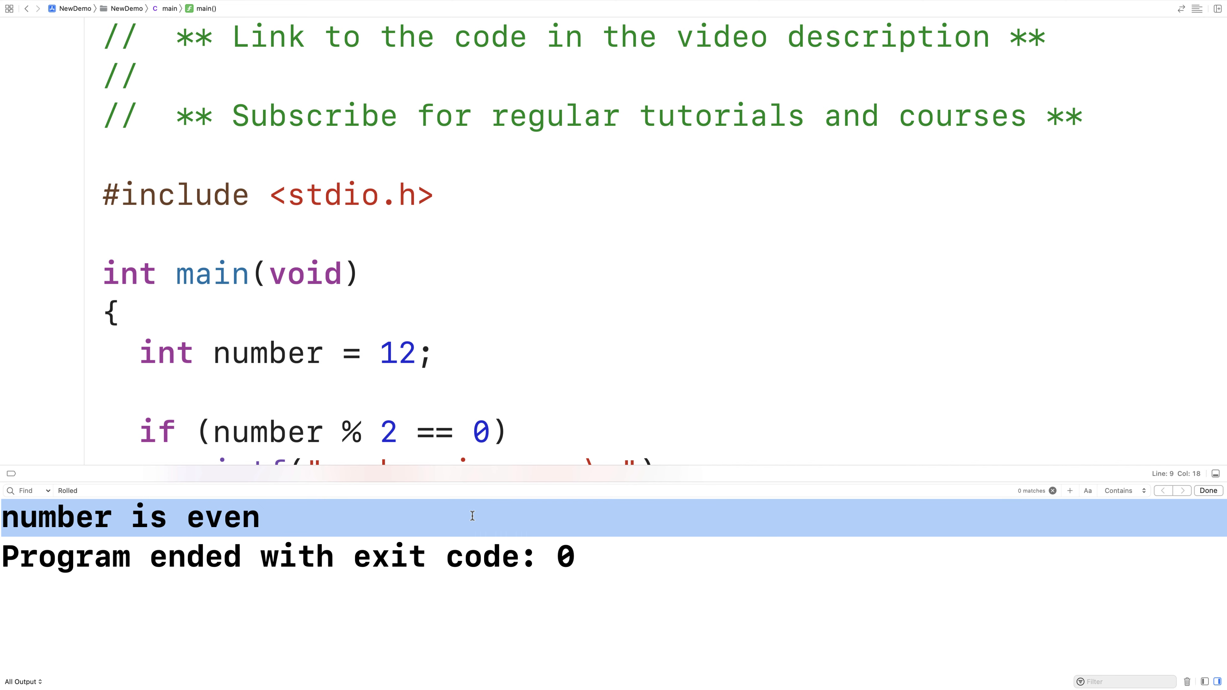
left_click(1208, 491)
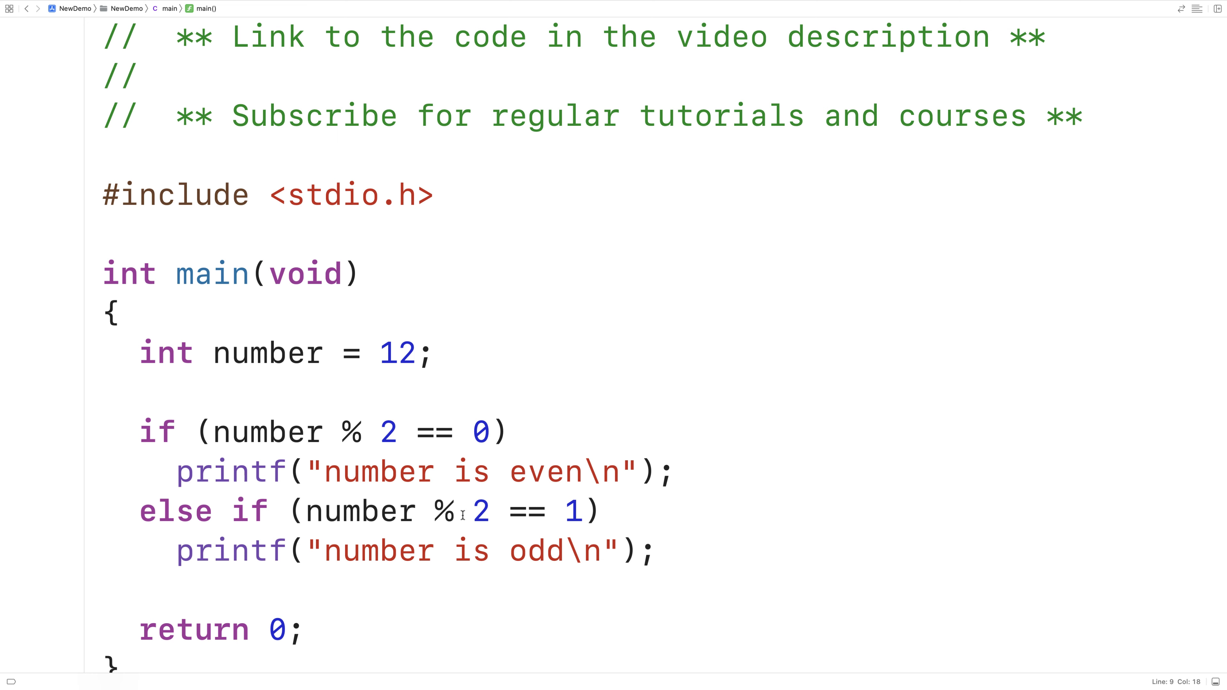
Step: Add #include <stdbool.h> below the existing include
left_click(418, 353)
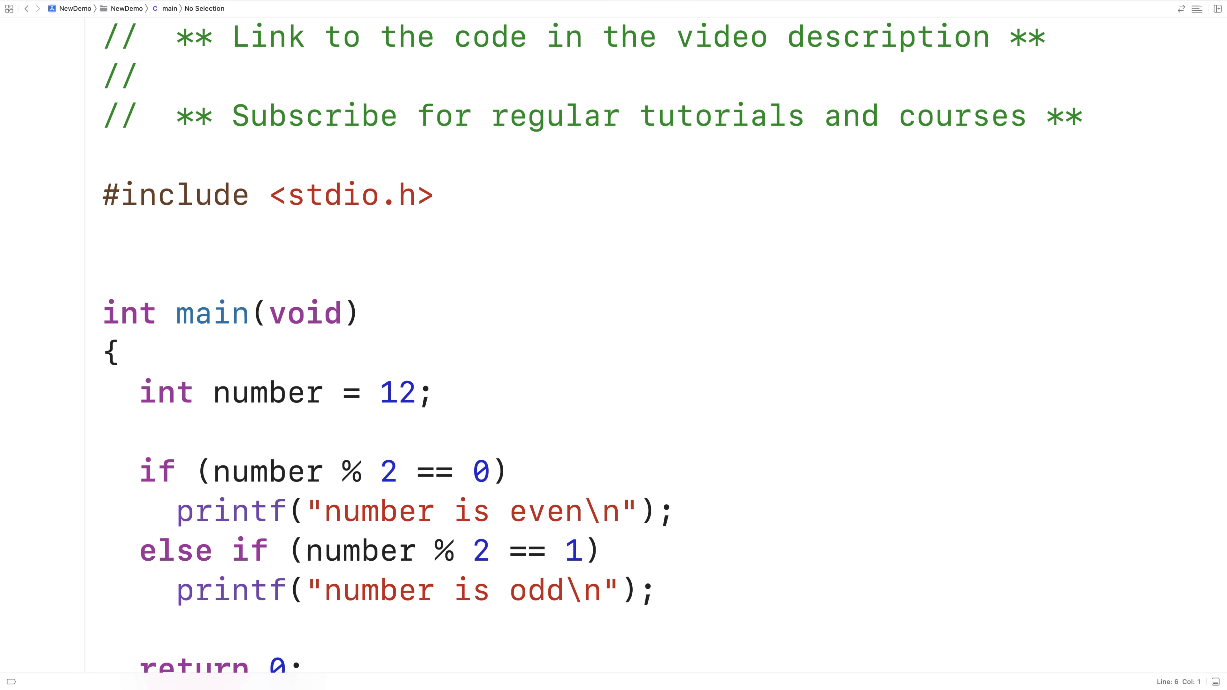
type("#in")
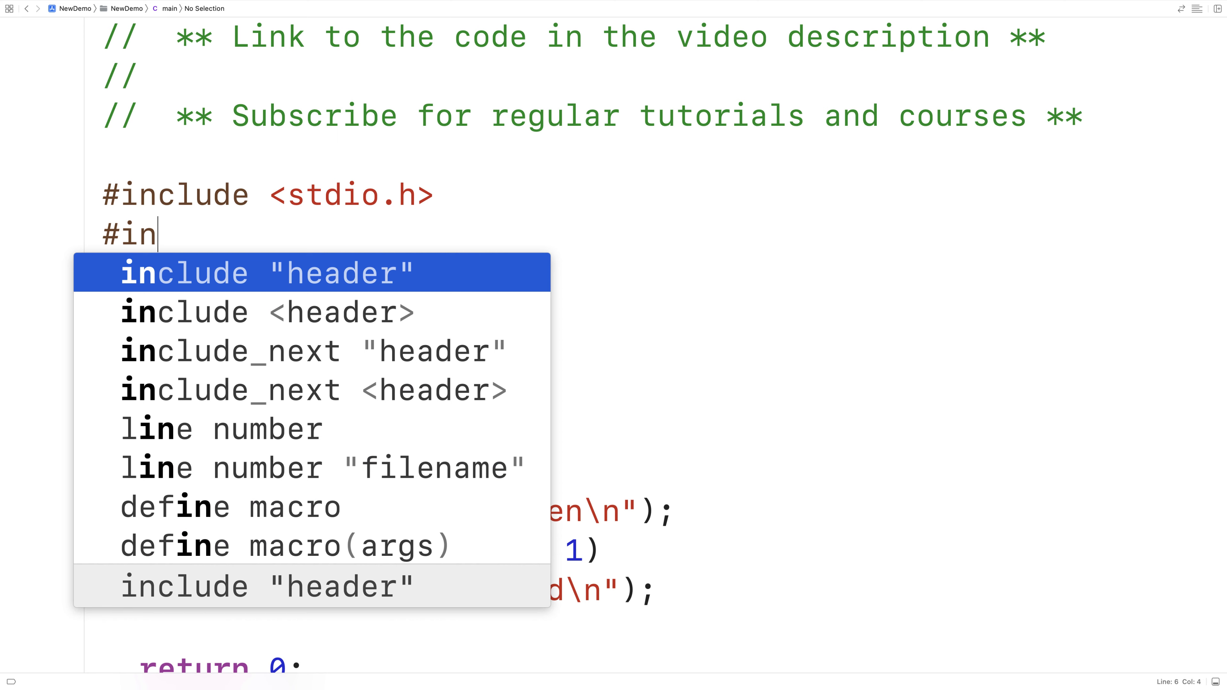
type("clude <stdbool")
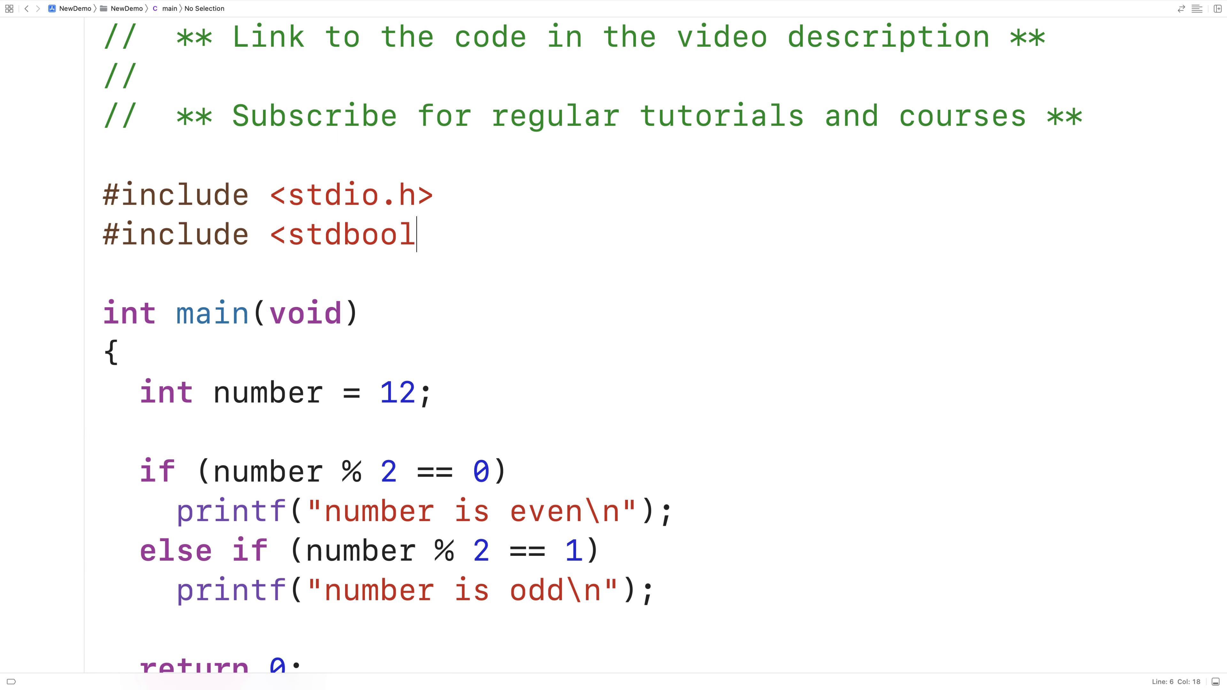
type(".h>")
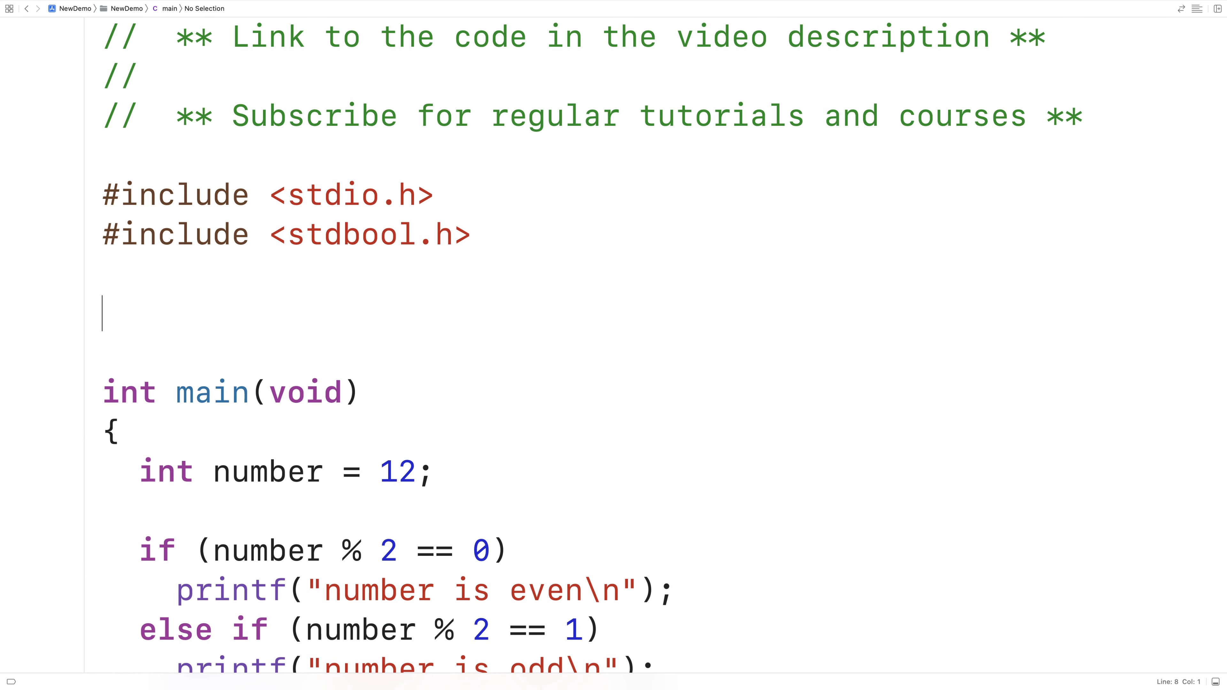
Step: Declare prototypes bool is_even(int number); and bool is_odd(int number); above main
type("bool is_even")
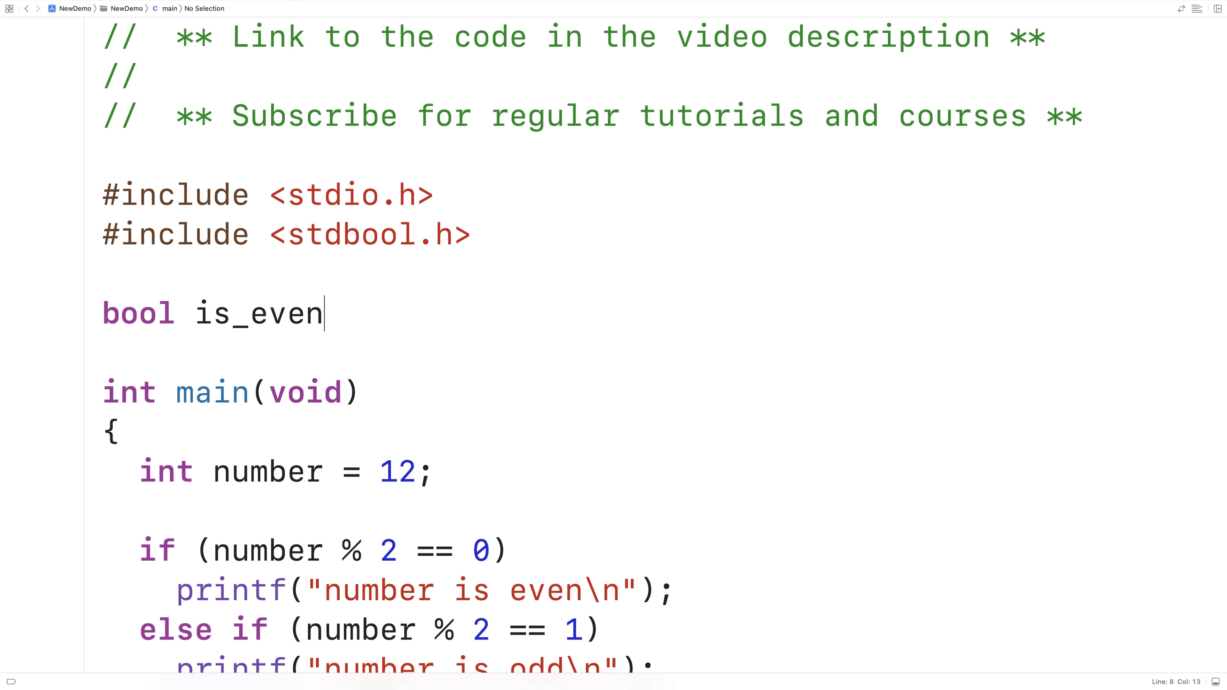
type("(int number)")
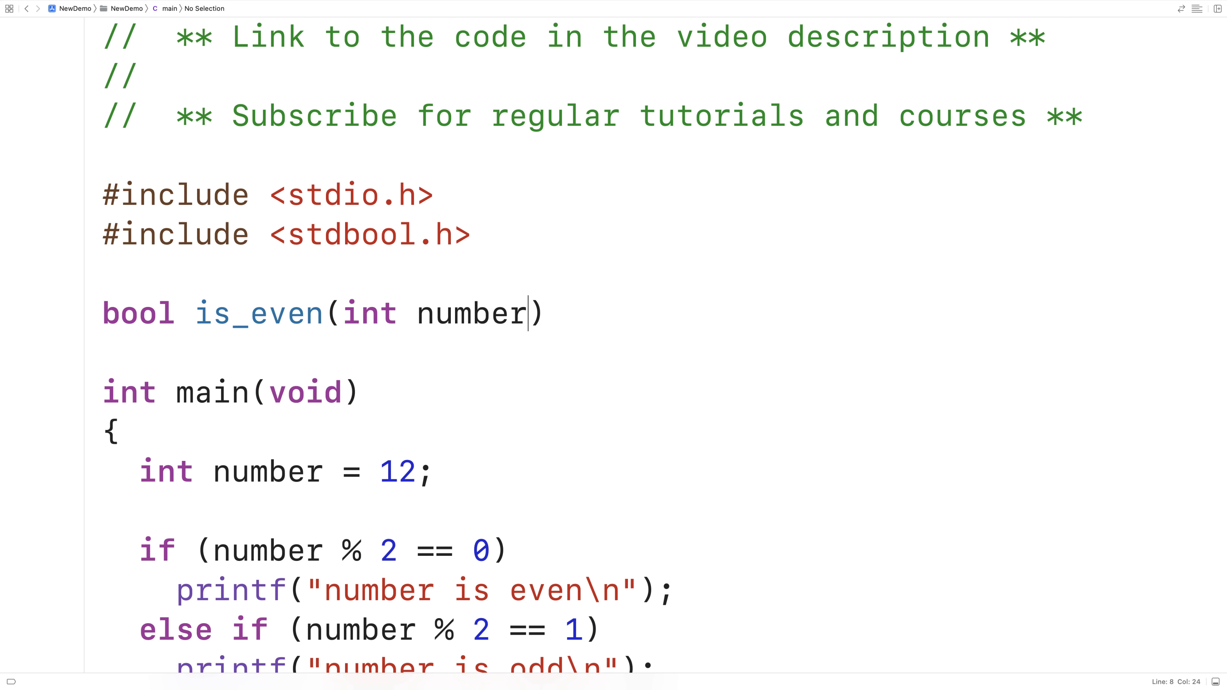
type(";")
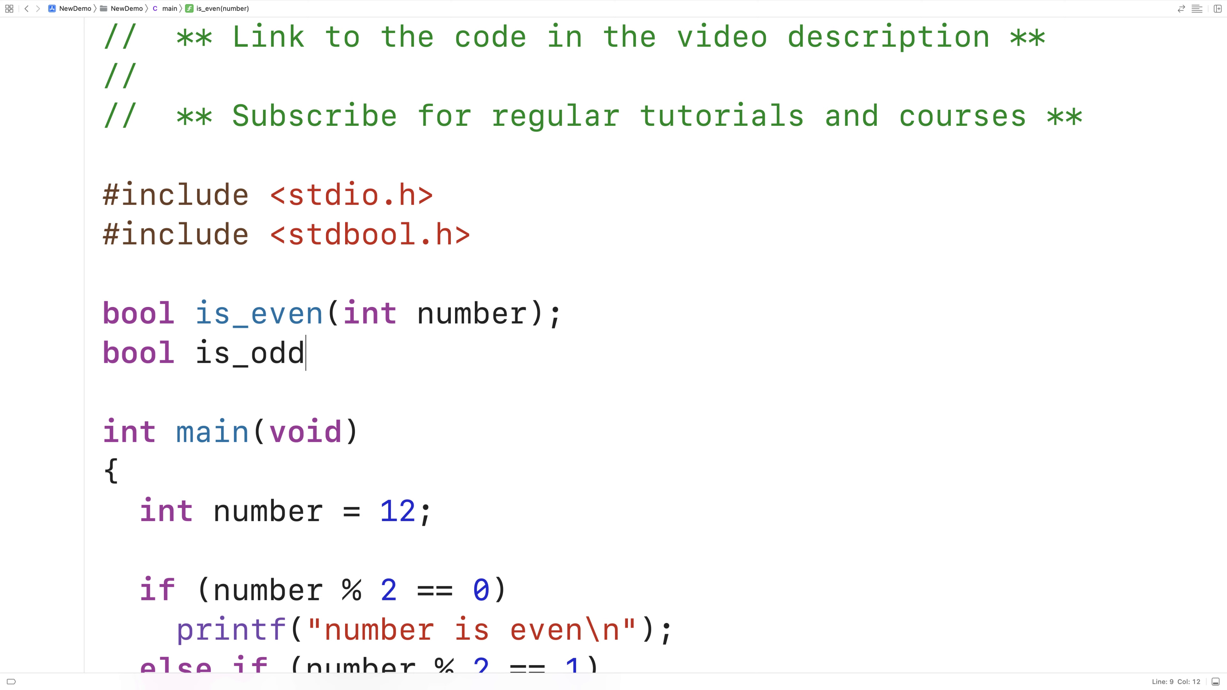
type("(int nu")
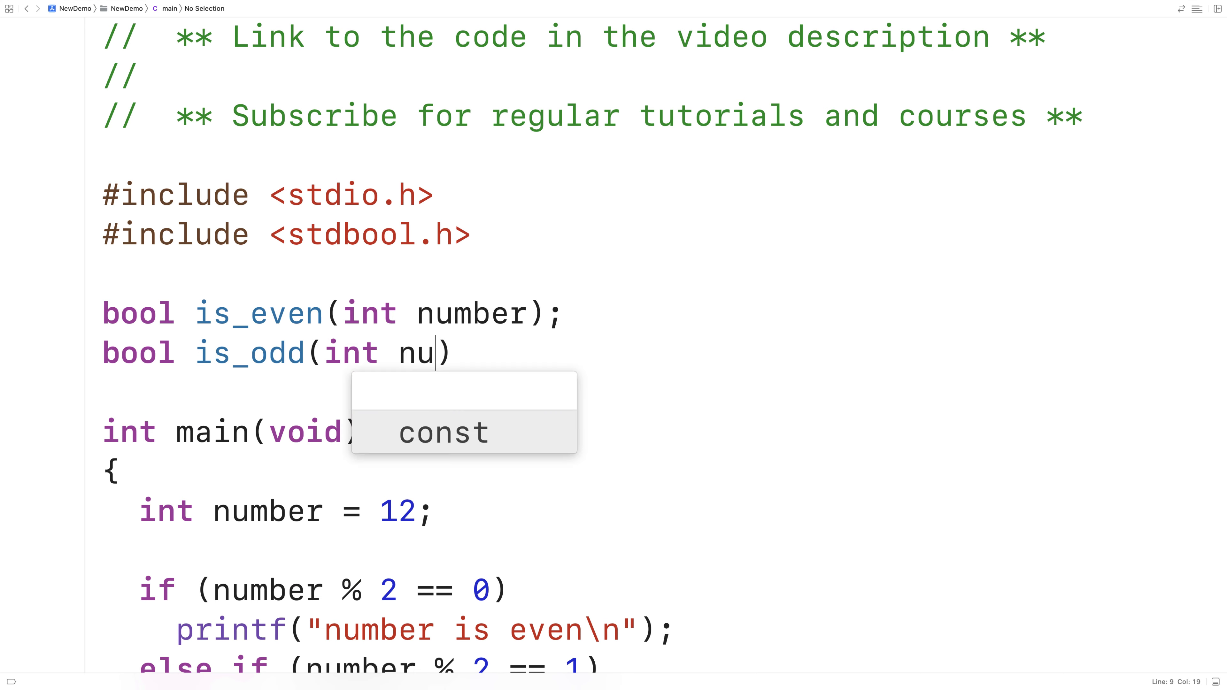
type("mber);")
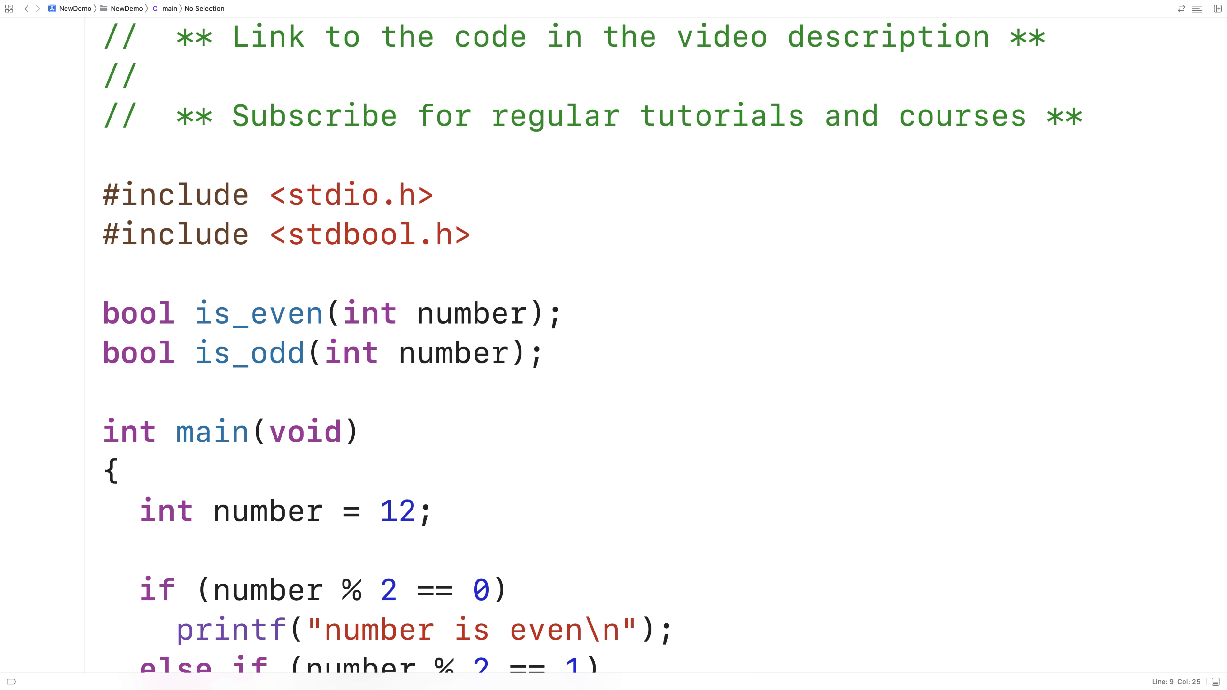
double_click(471, 313)
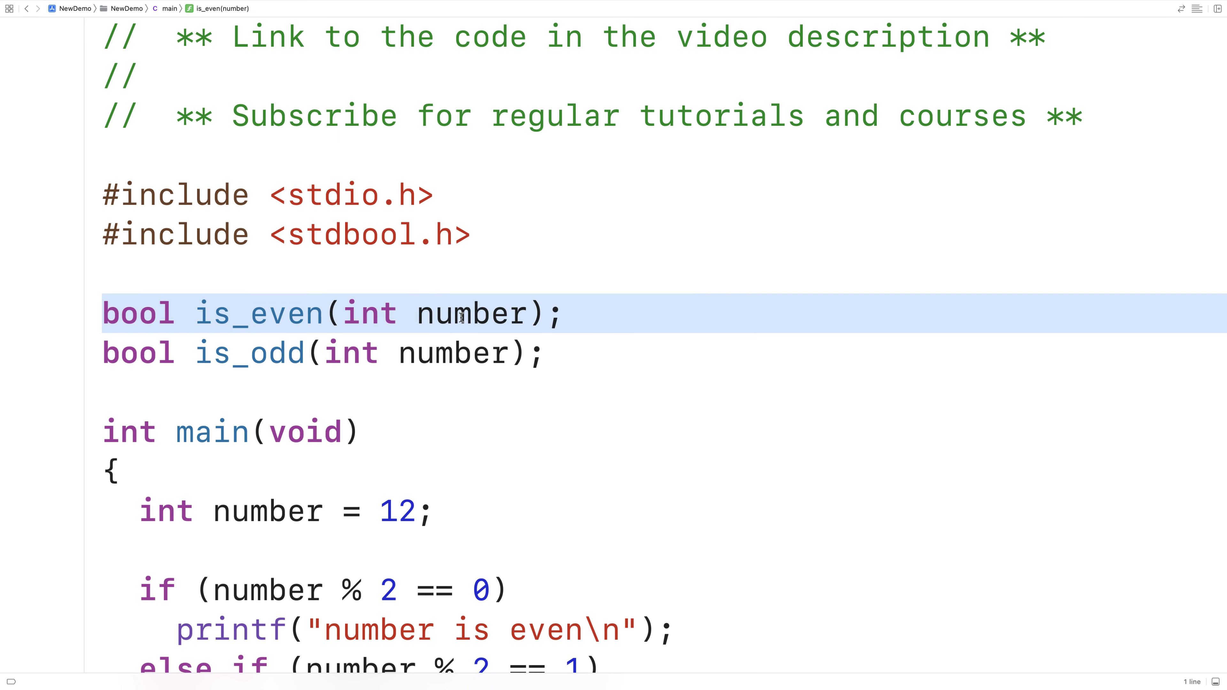
mouse_move(269, 326)
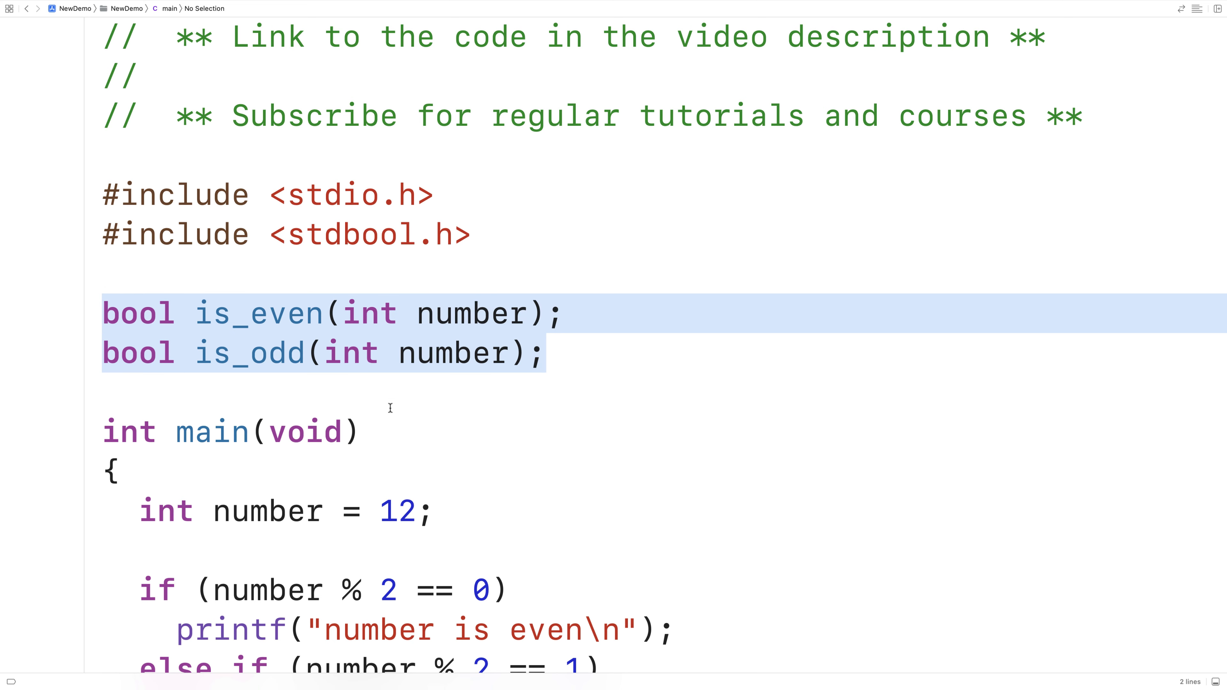
Step: Define is_even below main with if (number % 2 == 0) return true;
scroll("down", 3)
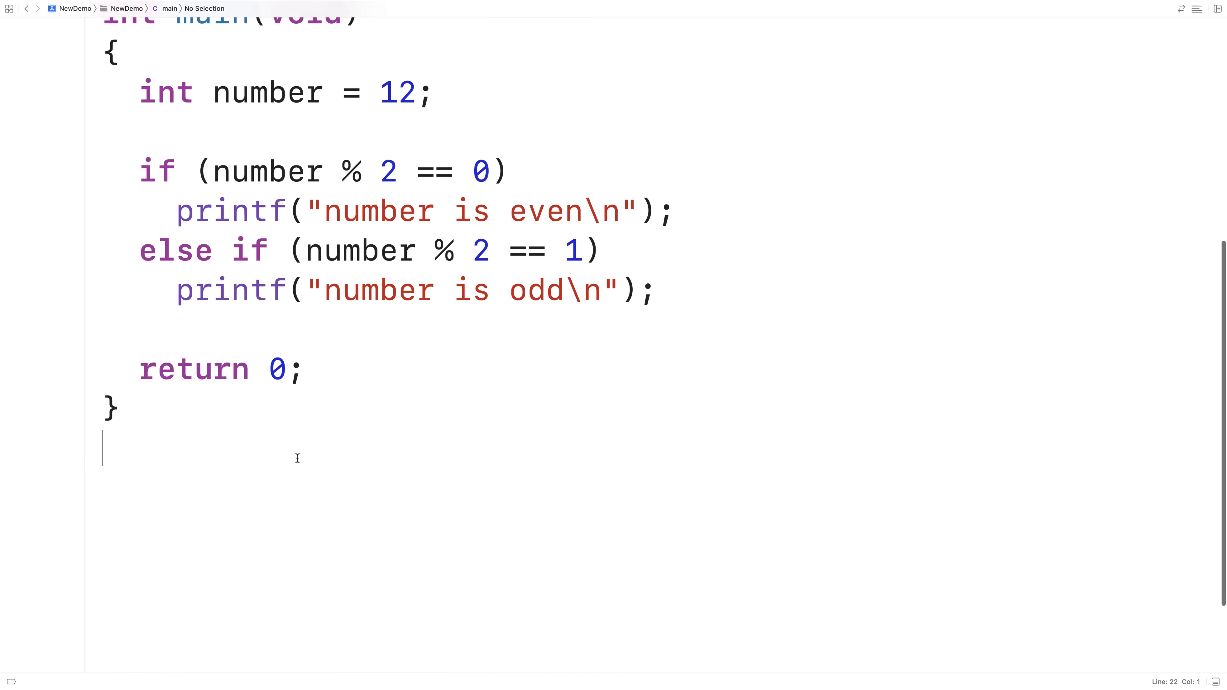
type("bool is_even(int number);")
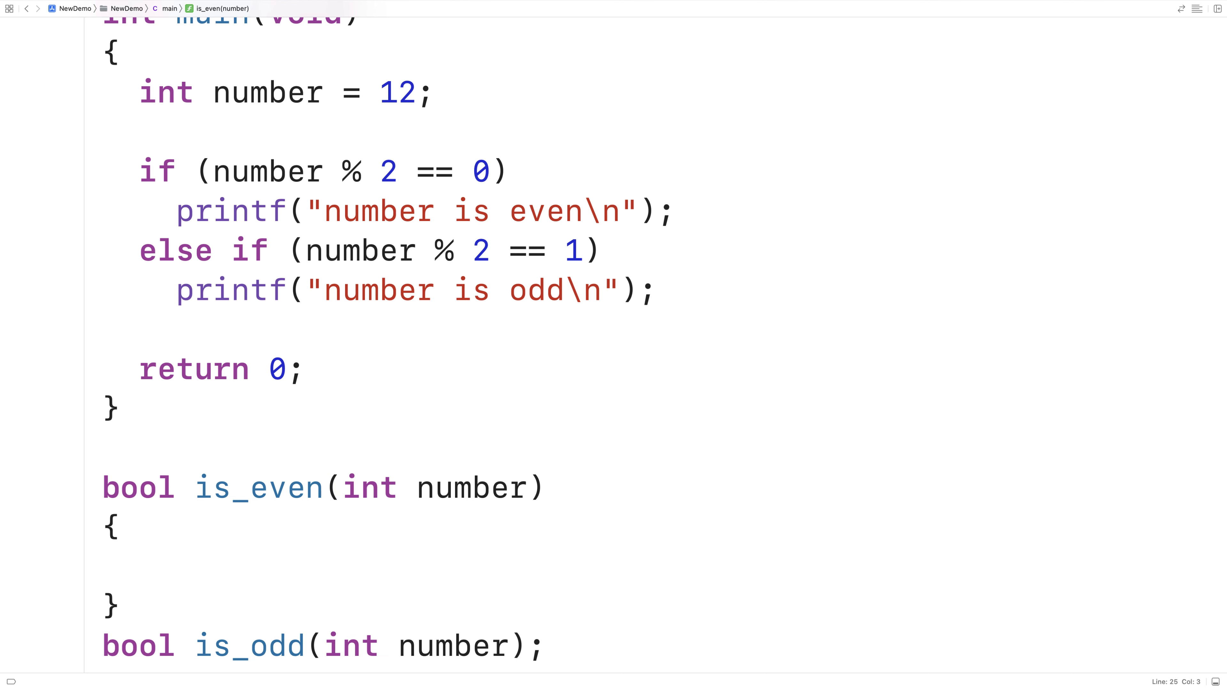
left_click(139, 567)
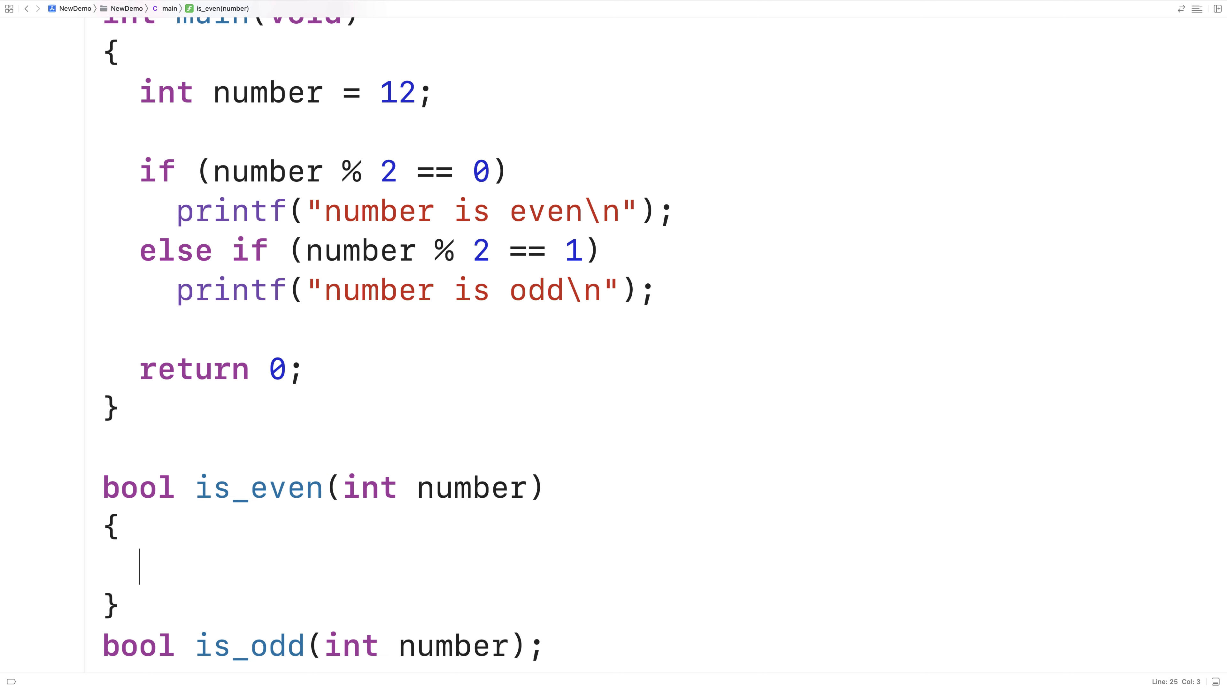
type("if (number )")
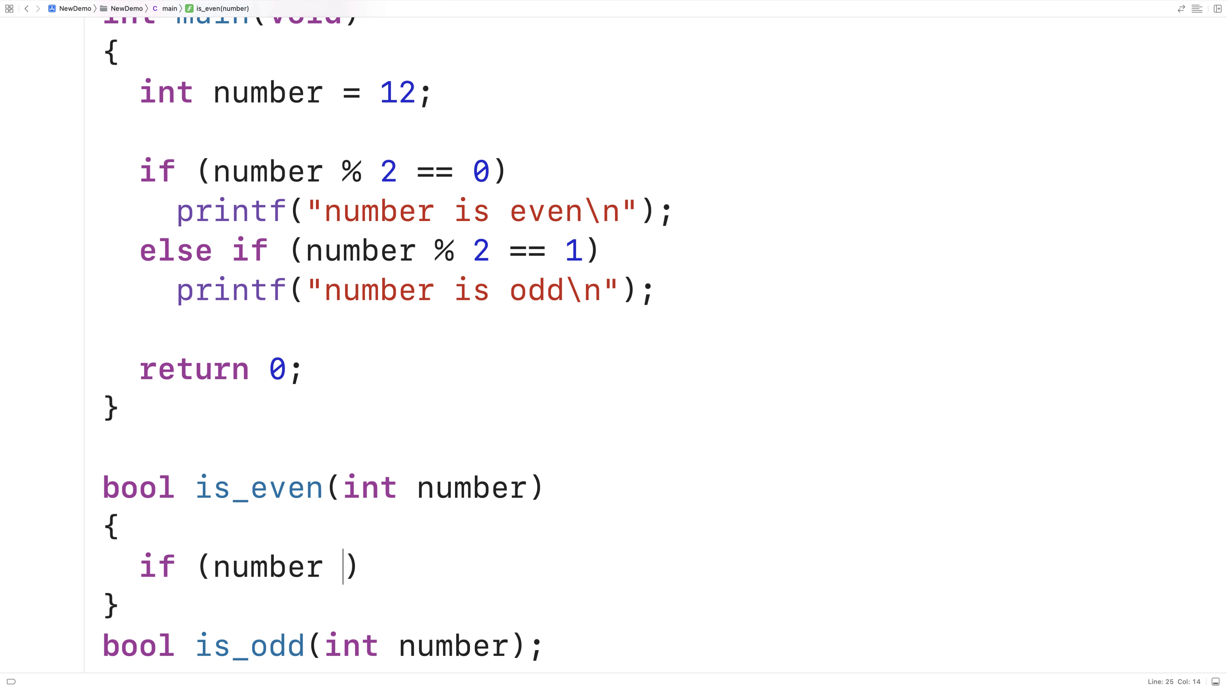
type("% 2 == 0")
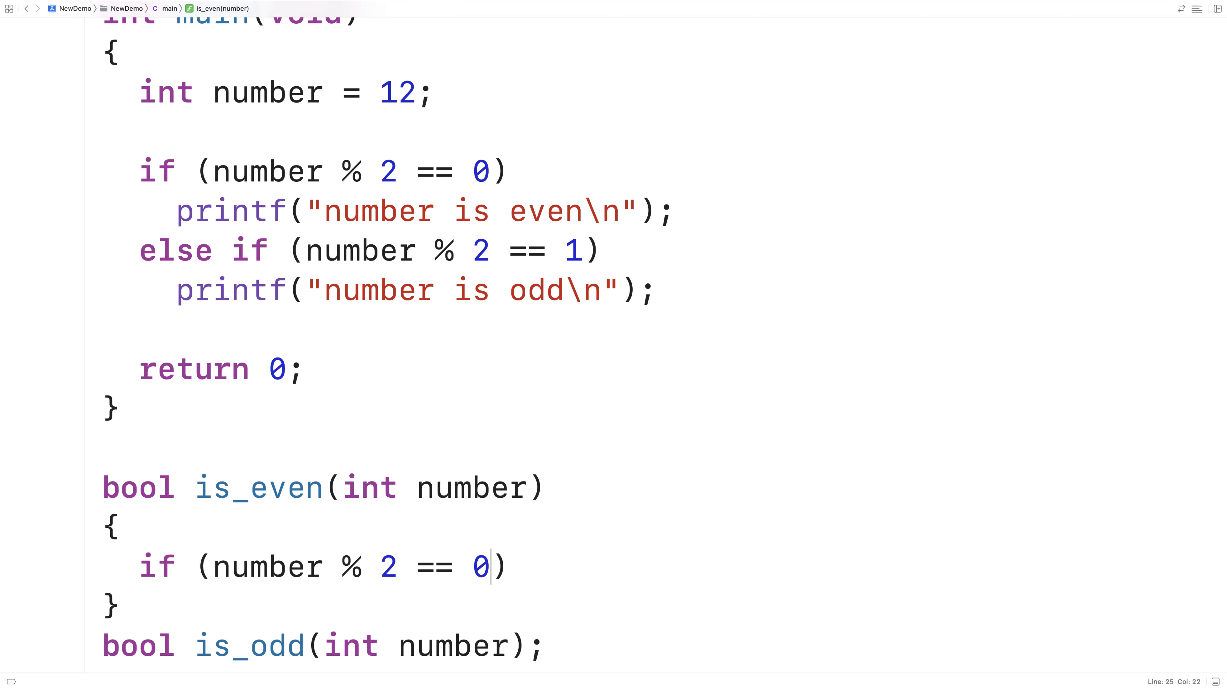
type("return true;")
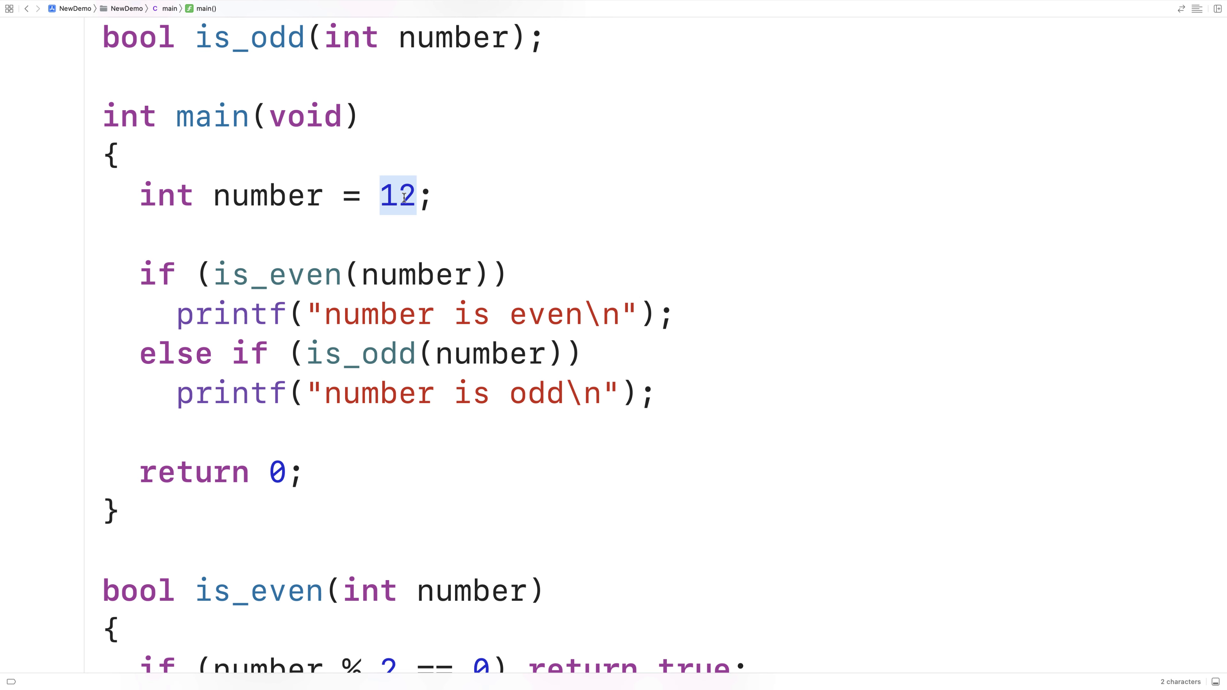
Step: Set number to 15 and highlight the is_even(number) call in the if condition
type("15")
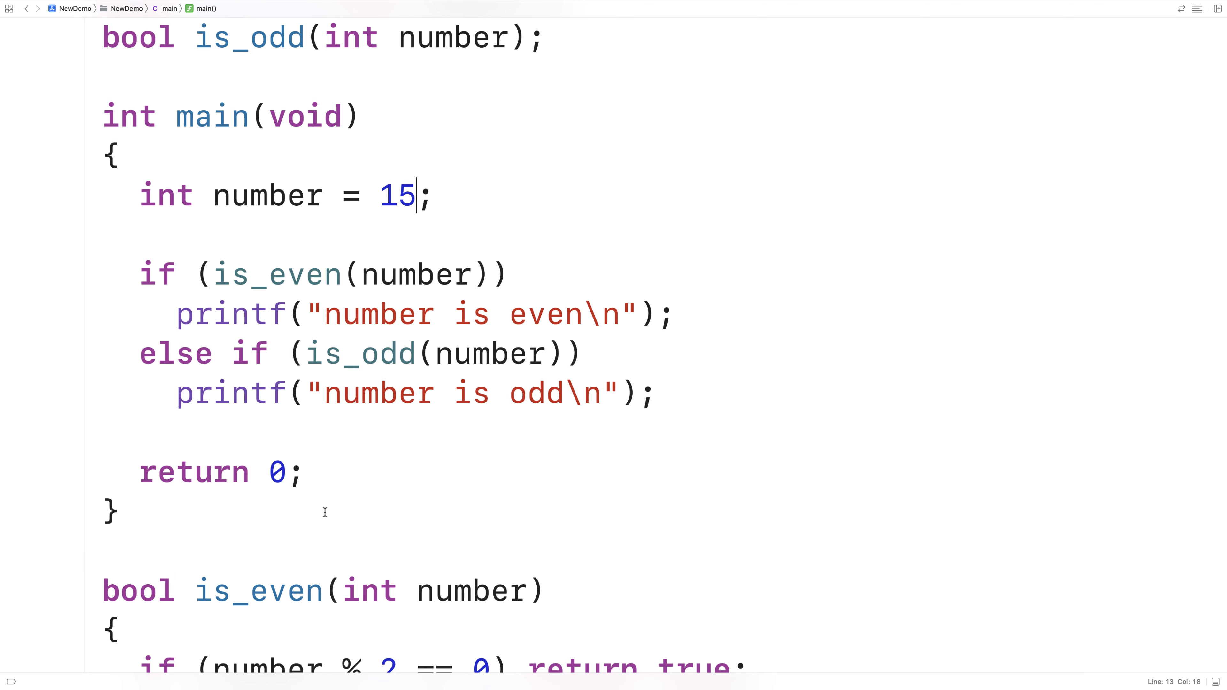
double_click(360, 353)
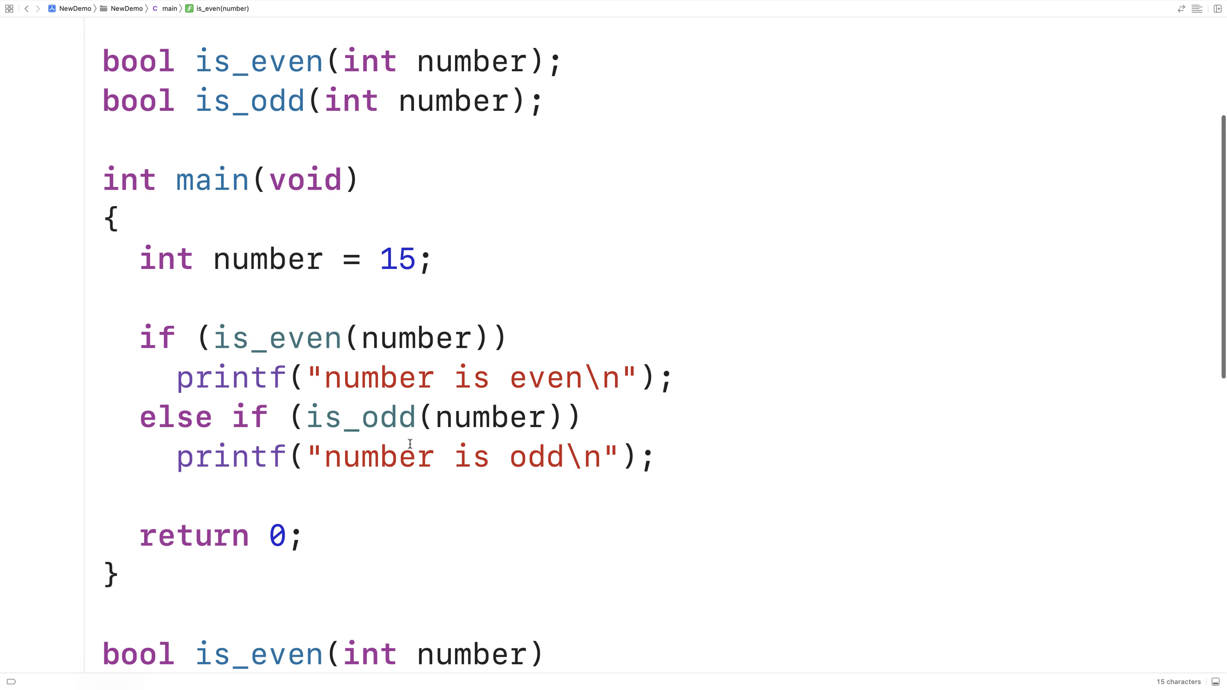
mouse_move(288, 352)
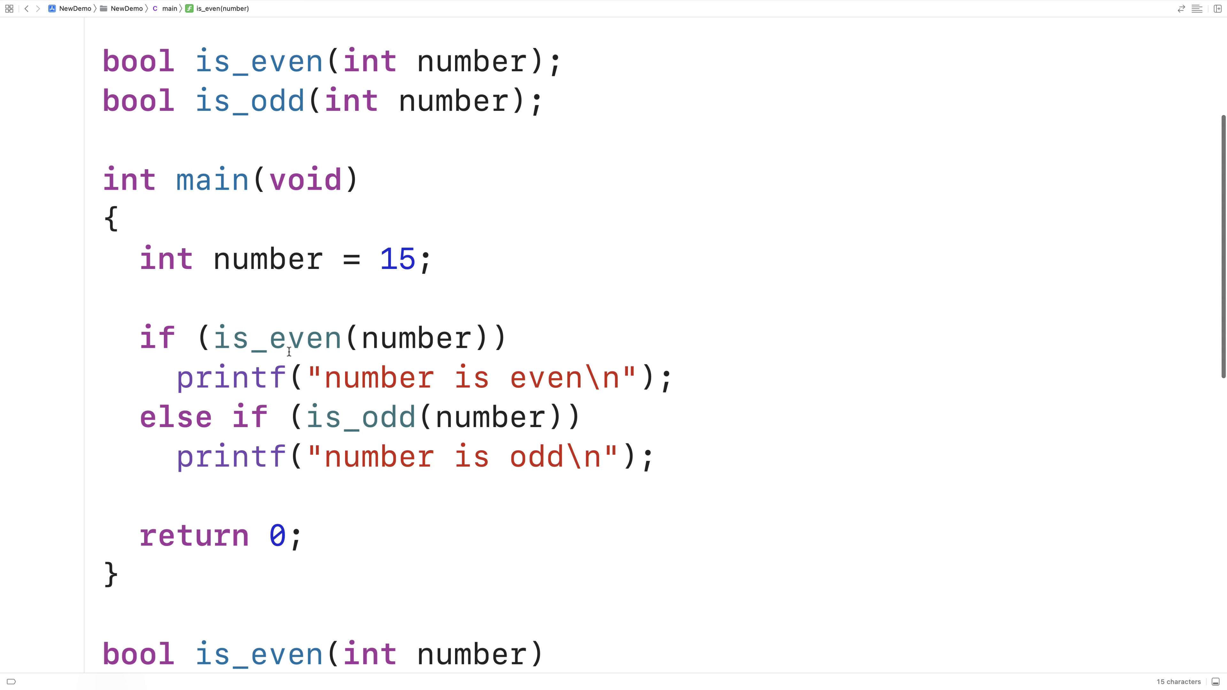
double_click(274, 337)
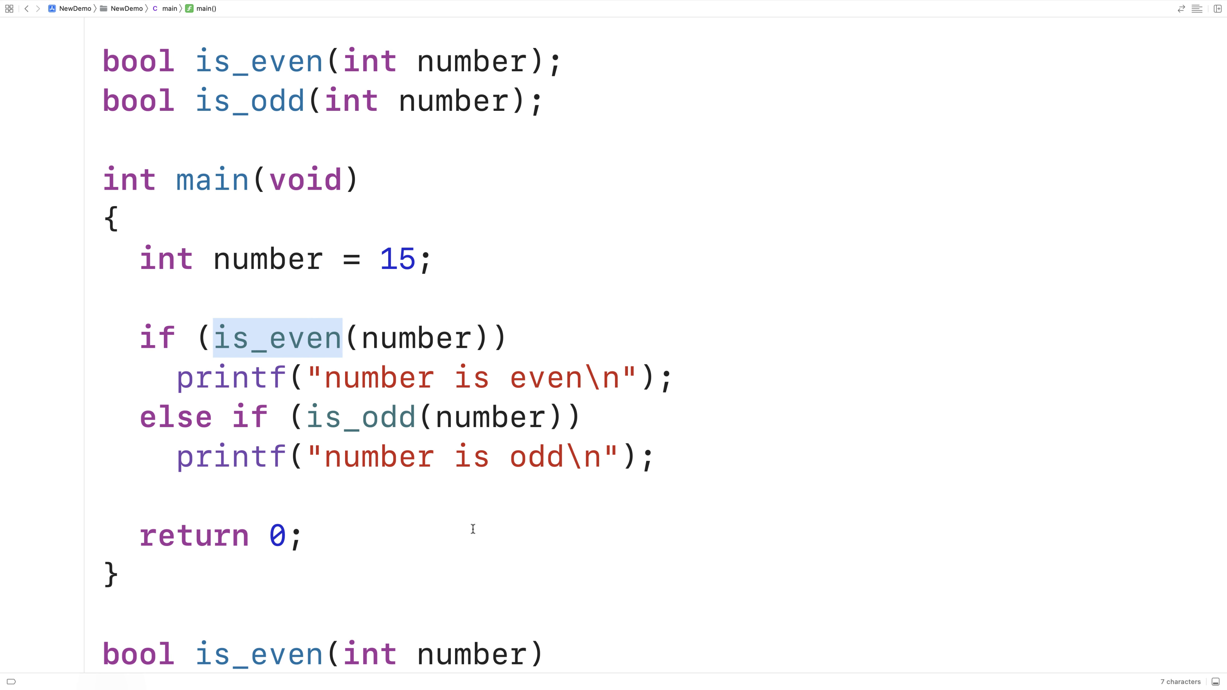